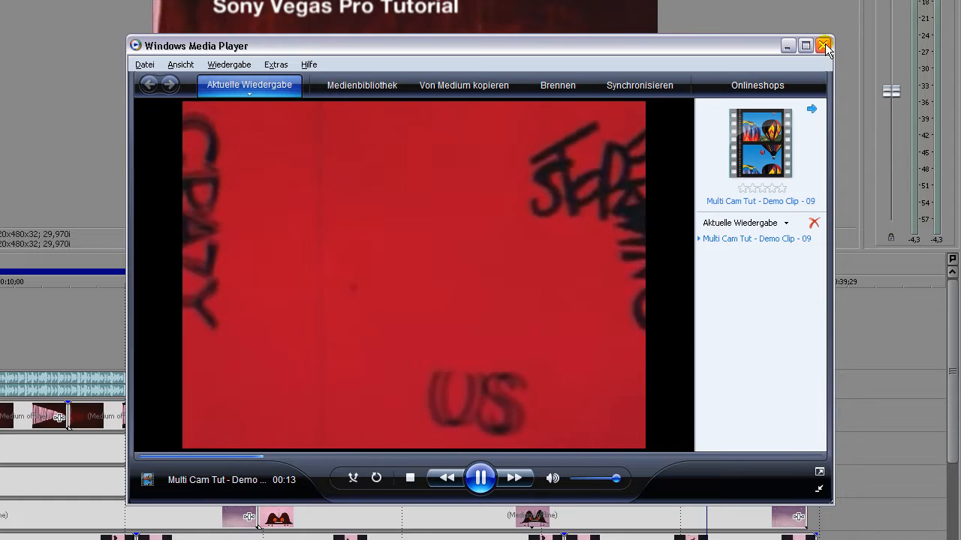
Close the media player window and start previewing the nine stacked looped-clip tracks.
{"action": "left_click", "coordinate": [822, 44]}
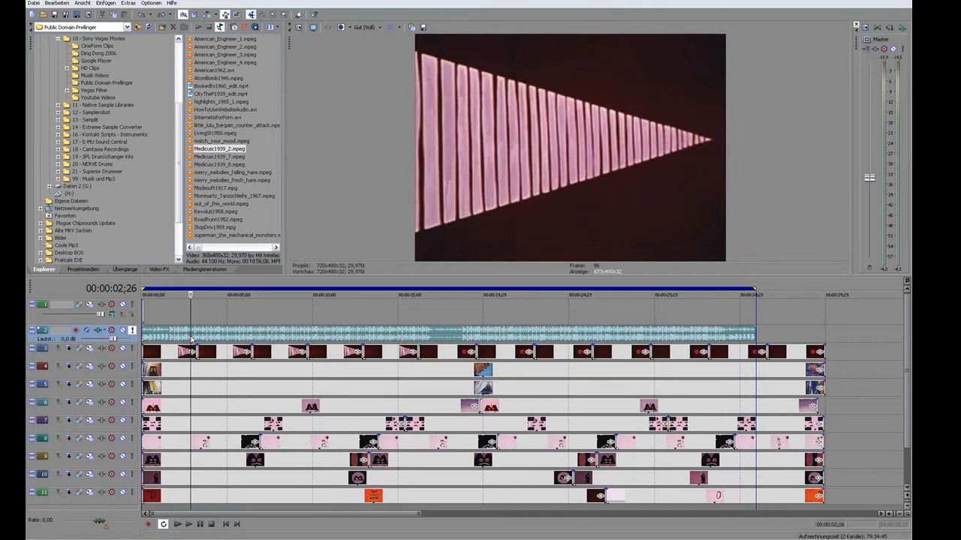
{"action": "mouse_move", "coordinate": [113, 357]}
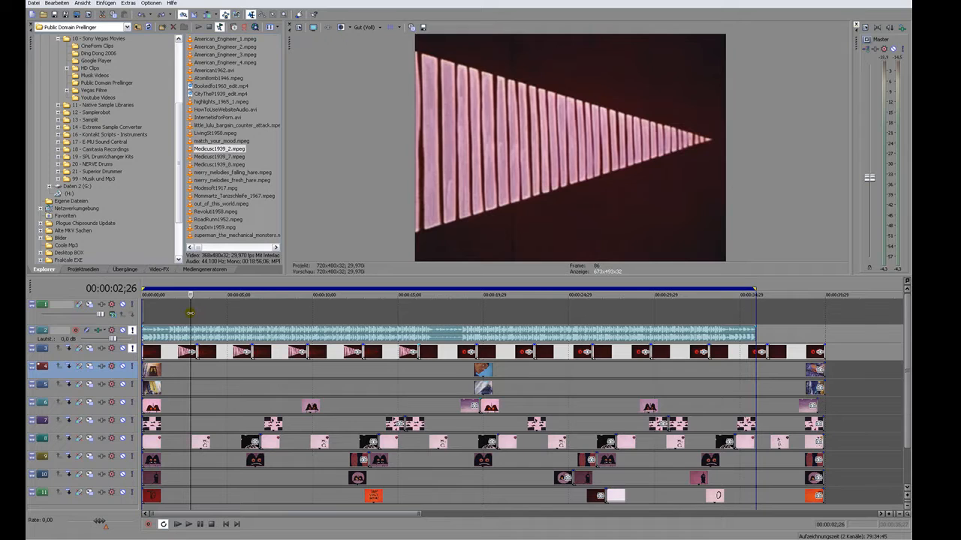
{"action": "left_click", "coordinate": [163, 315]}
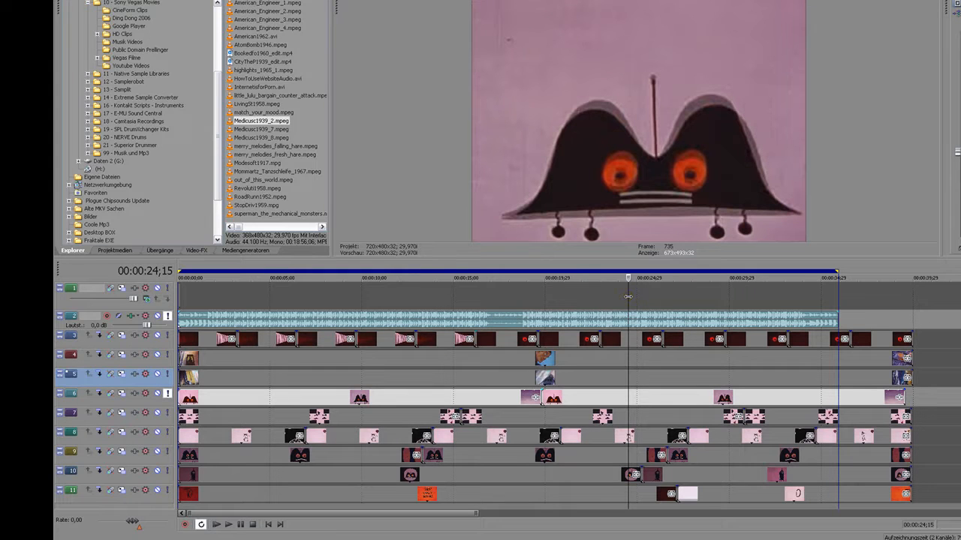
{"action": "left_click", "coordinate": [385, 285]}
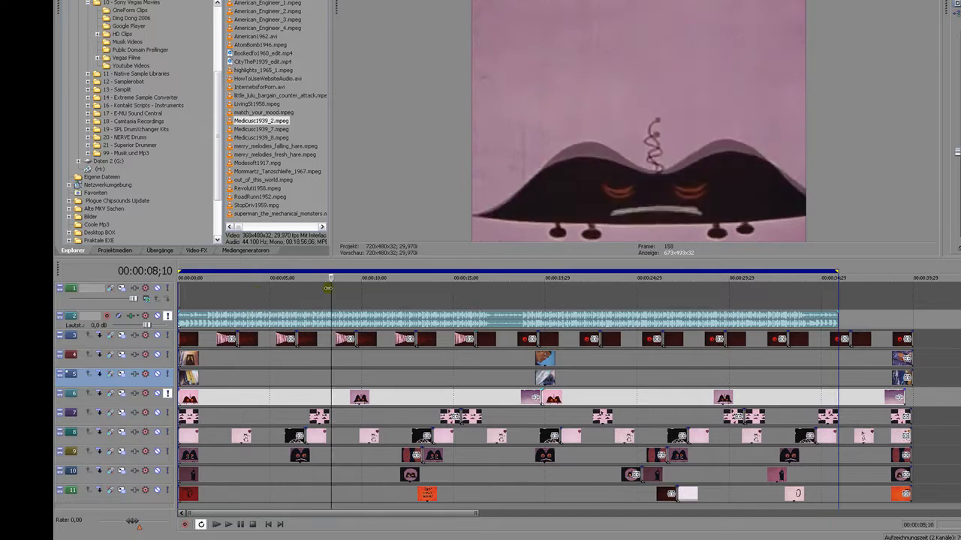
{"action": "left_click", "coordinate": [748, 298]}
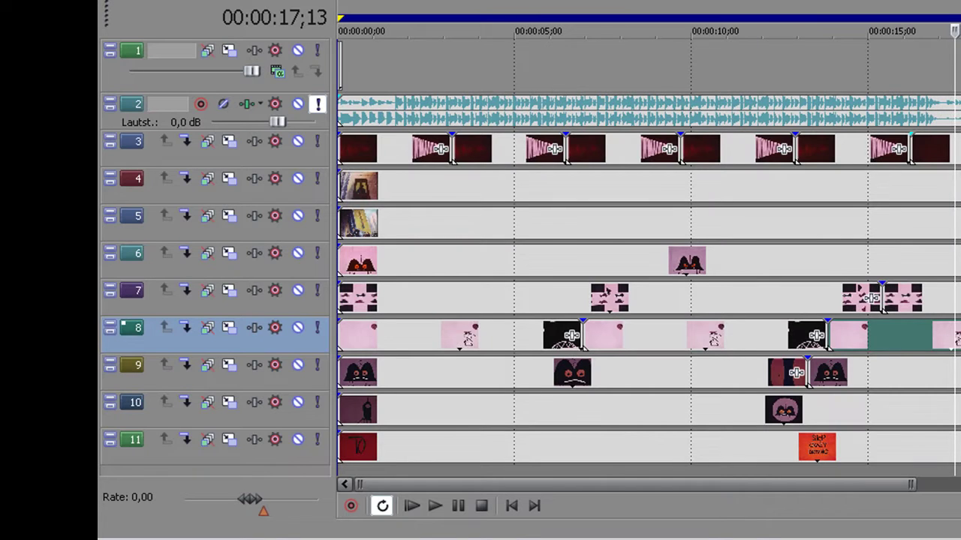
{"action": "mouse_move", "coordinate": [443, 220]}
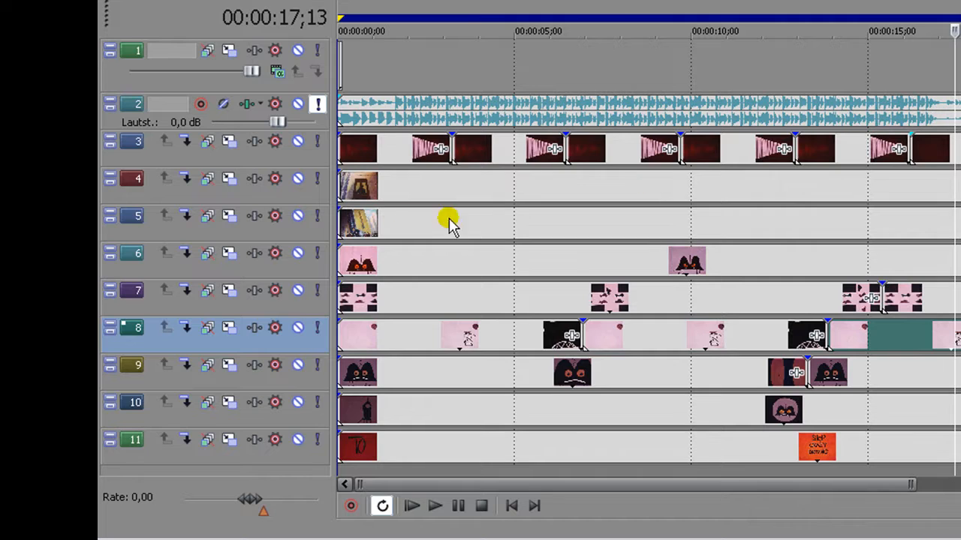
Select the first take's video track header to begin the take-track selection.
{"action": "left_click", "coordinate": [135, 141]}
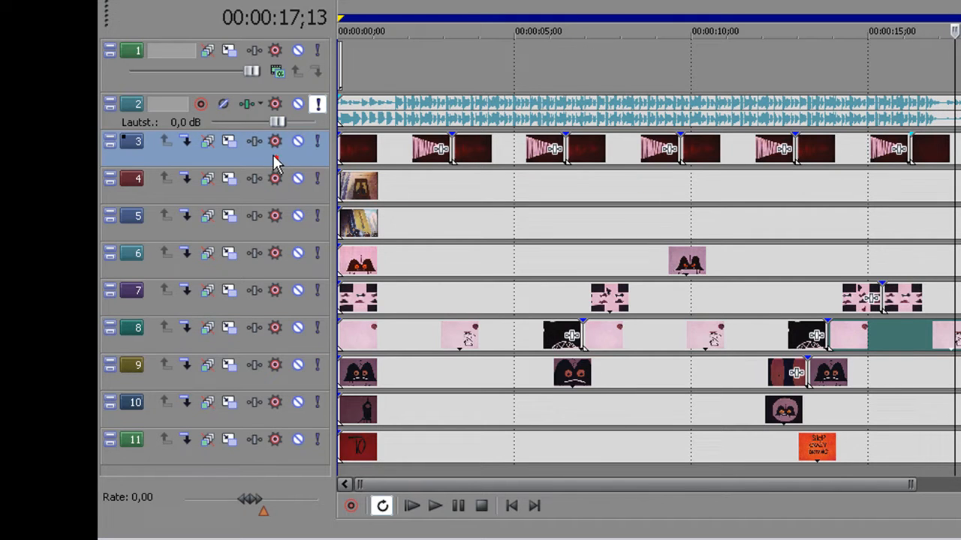
{"action": "left_click", "coordinate": [156, 189]}
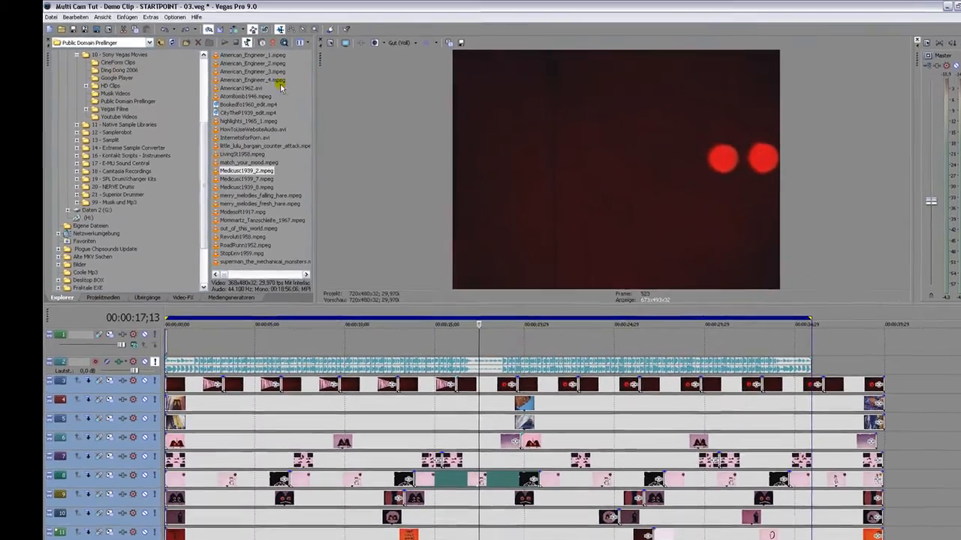
Open the Extras menu to reach the Multikamera track-creation command.
{"action": "left_click", "coordinate": [150, 24]}
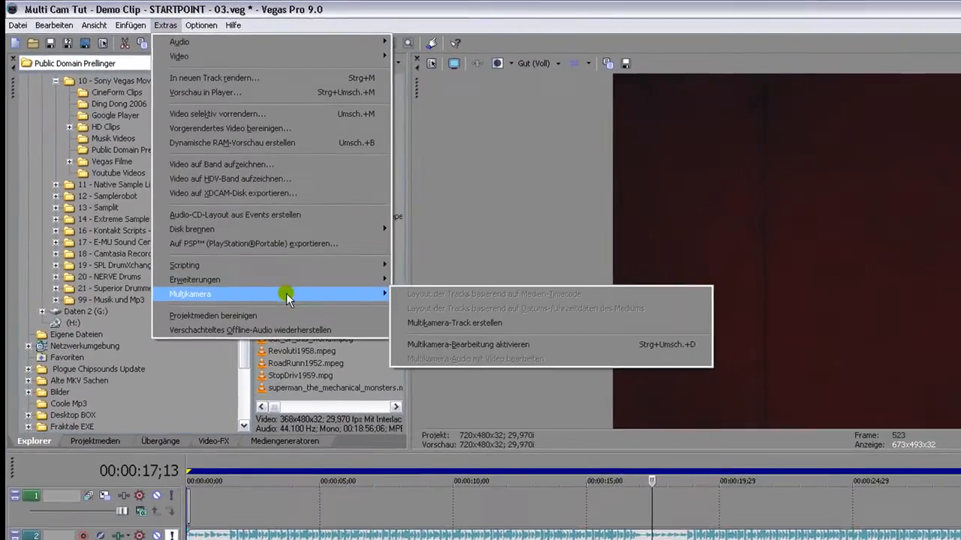
{"action": "mouse_move", "coordinate": [473, 335]}
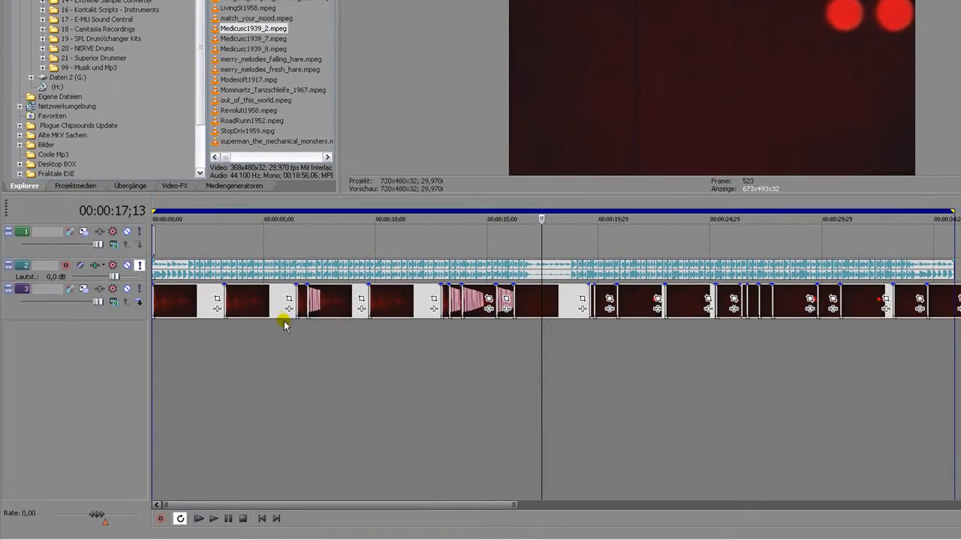
{"action": "mouse_move", "coordinate": [301, 360]}
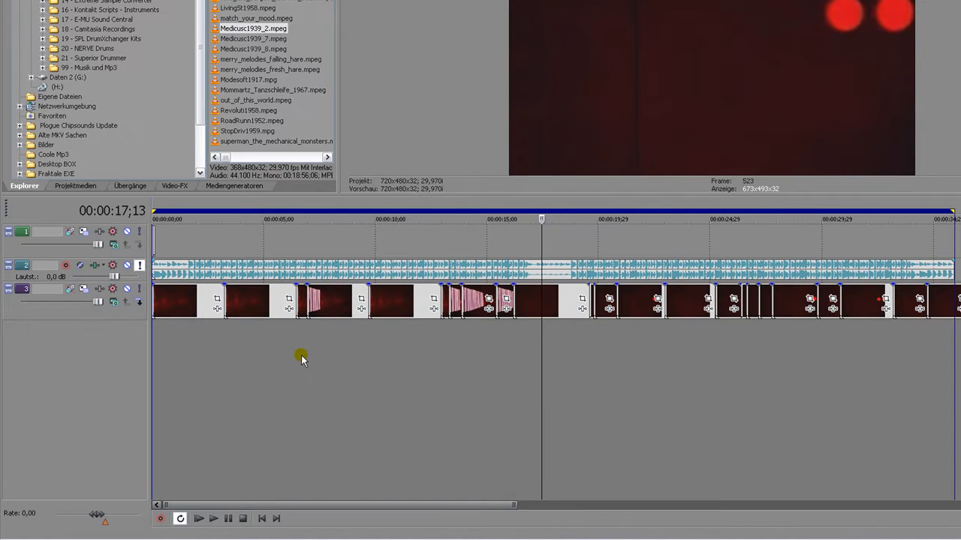
{"action": "mouse_move", "coordinate": [291, 357]}
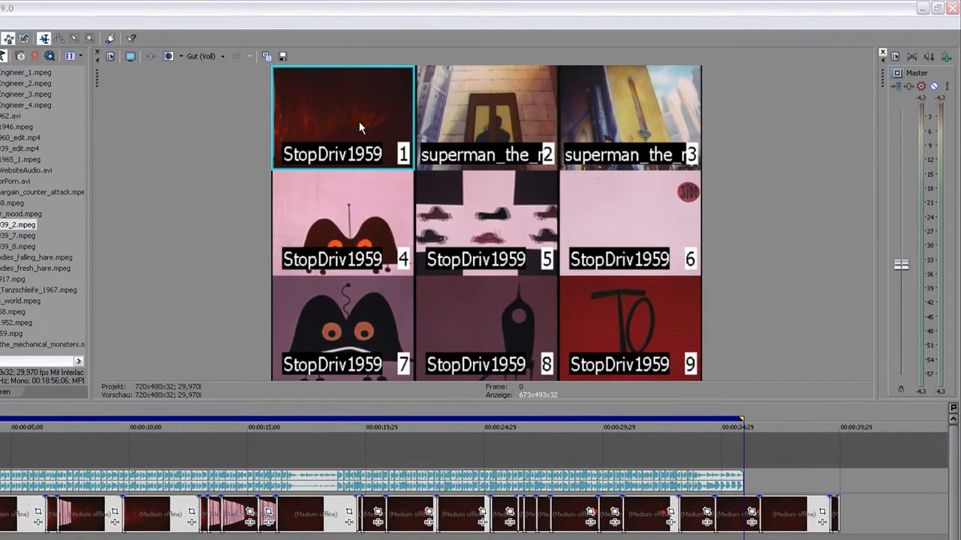
{"action": "mouse_move", "coordinate": [612, 126]}
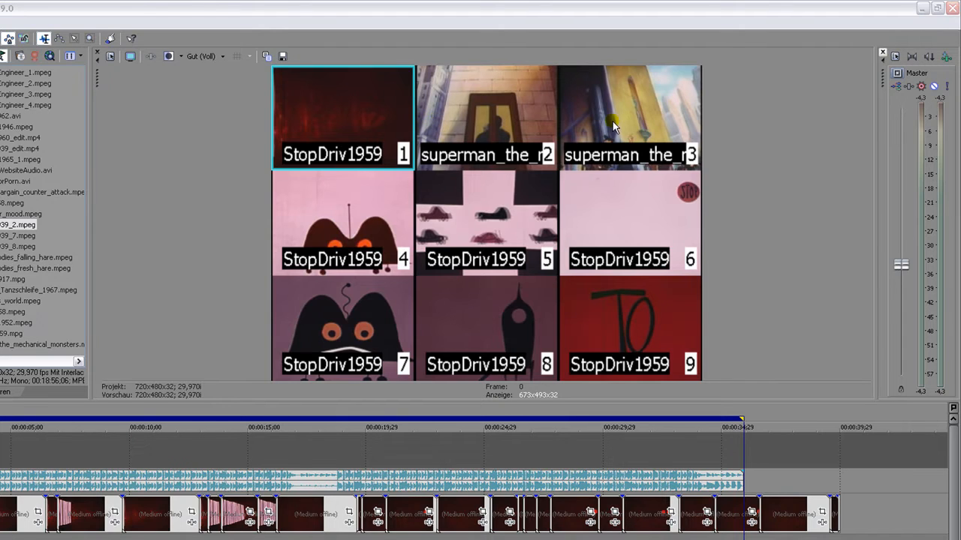
{"action": "mouse_move", "coordinate": [555, 138]}
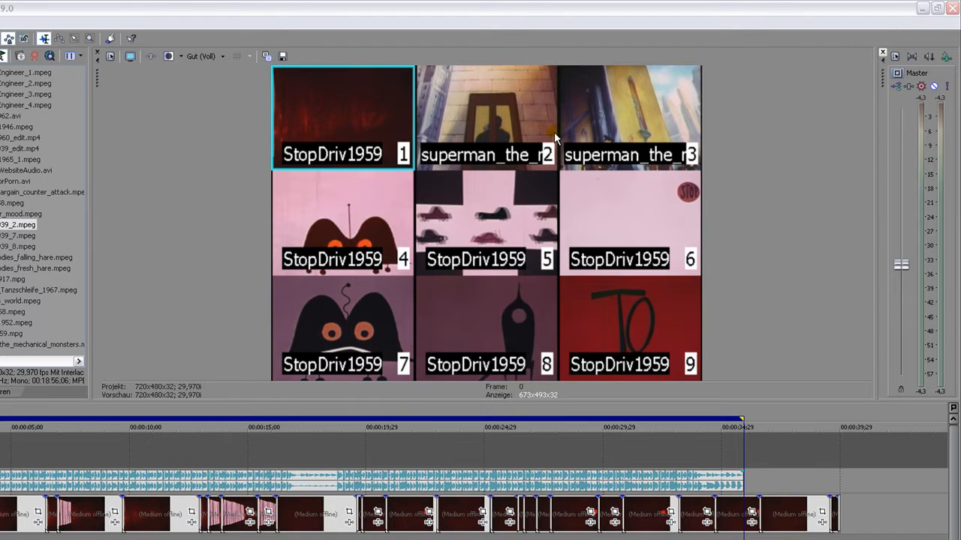
{"action": "mouse_move", "coordinate": [529, 126]}
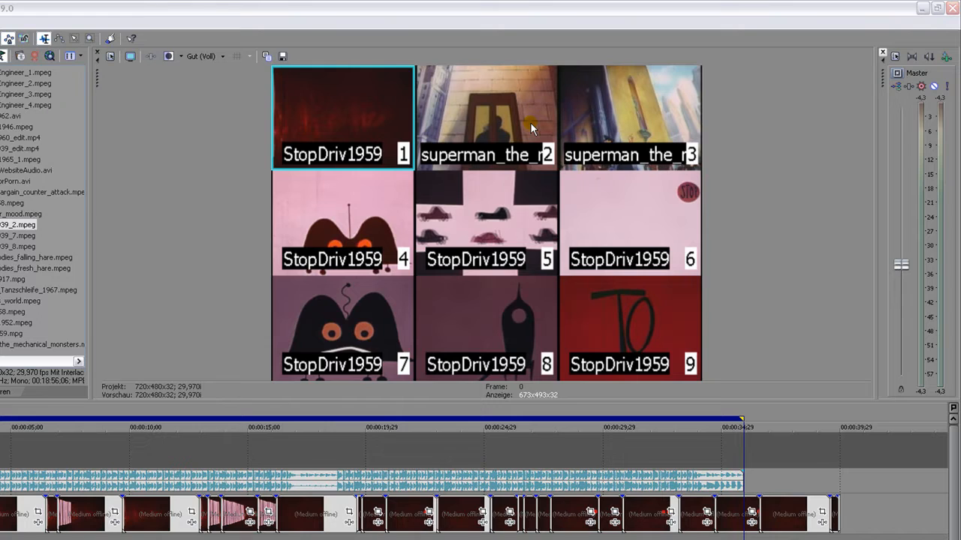
{"action": "mouse_move", "coordinate": [375, 207]}
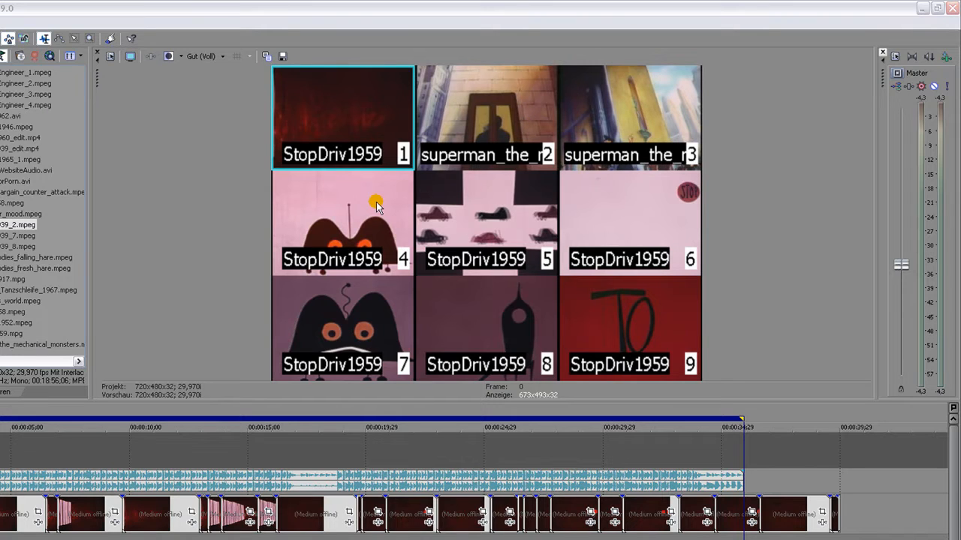
{"action": "mouse_move", "coordinate": [651, 322]}
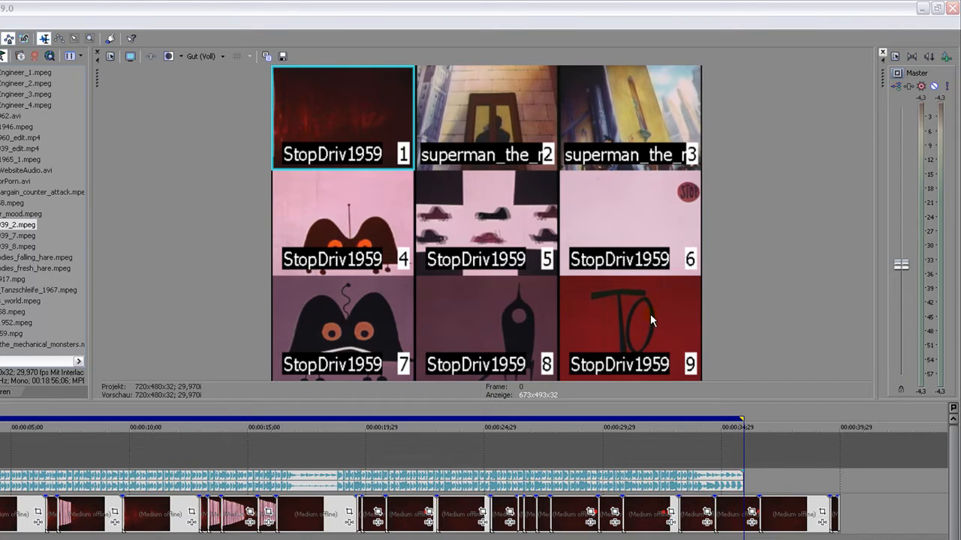
{"action": "mouse_move", "coordinate": [464, 129]}
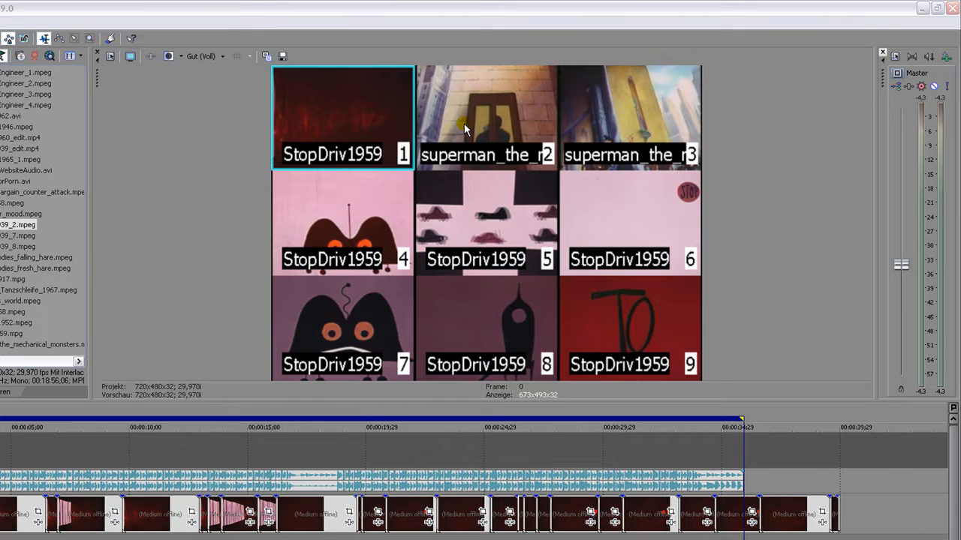
{"action": "mouse_move", "coordinate": [486, 126]}
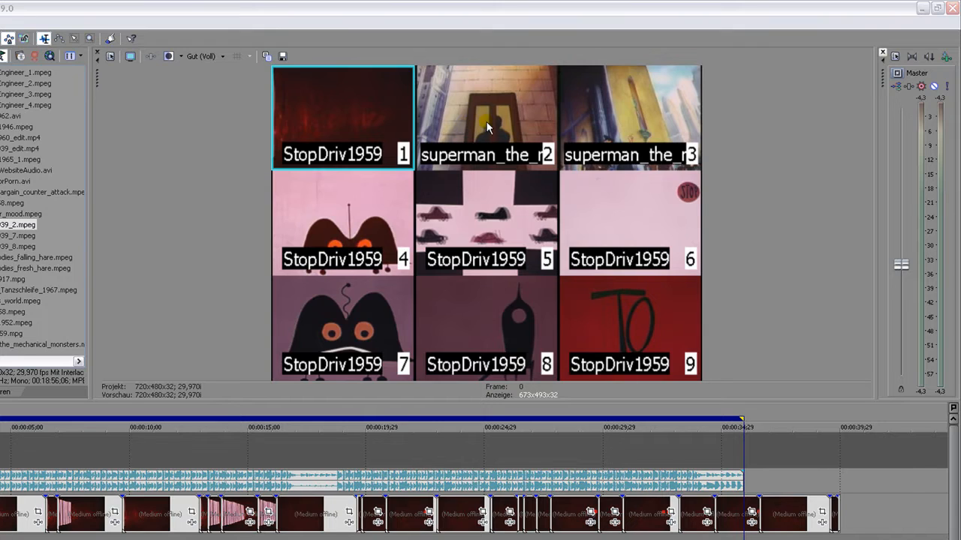
{"action": "mouse_move", "coordinate": [376, 258]}
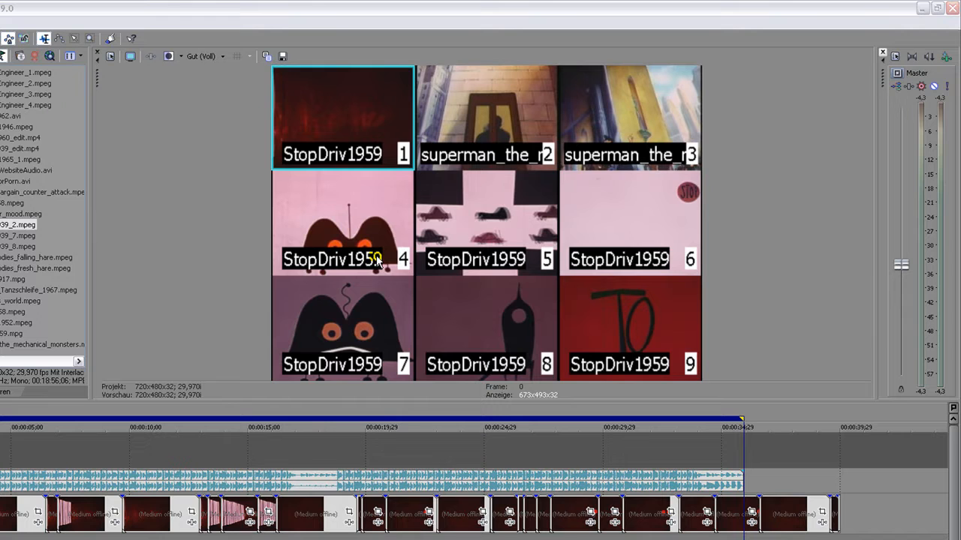
{"action": "mouse_move", "coordinate": [338, 217]}
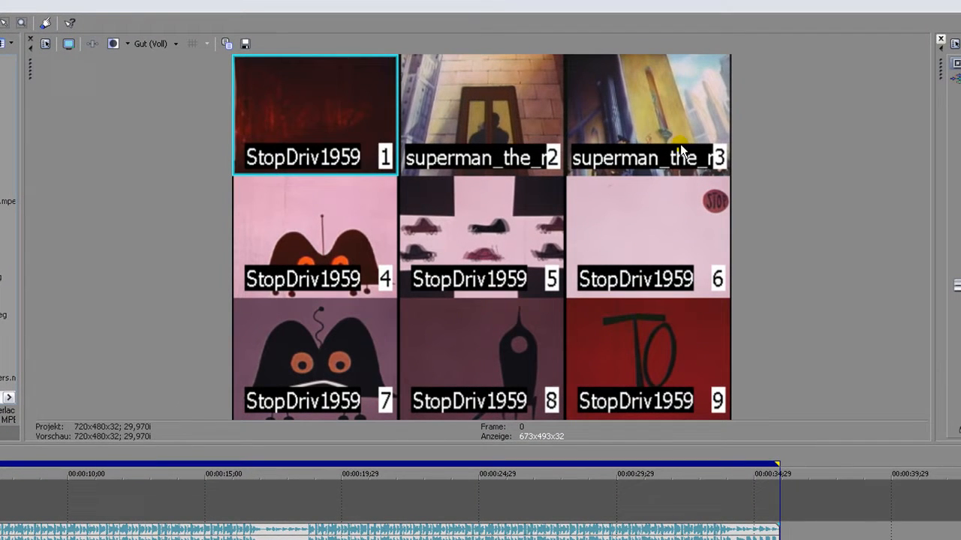
{"action": "mouse_move", "coordinate": [467, 126]}
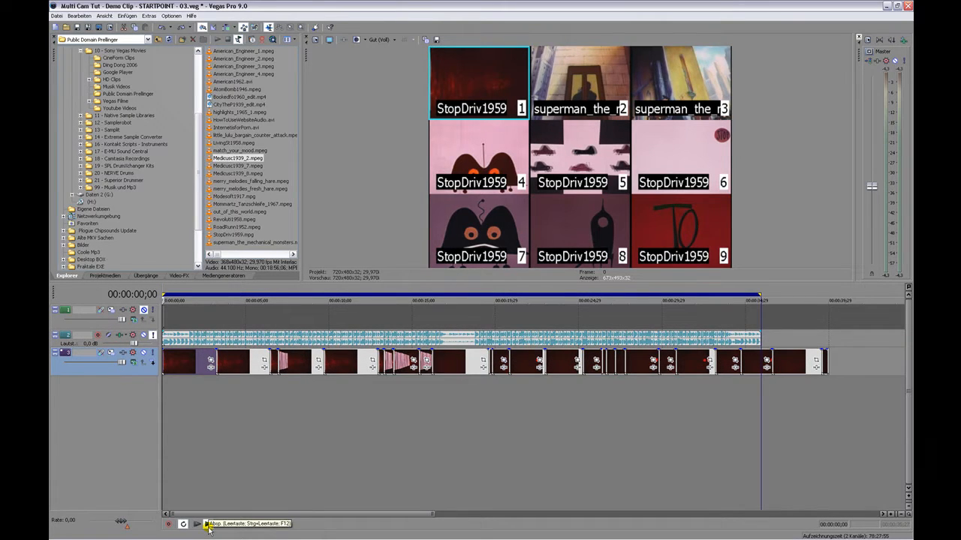
Start playback so cuts between the nine grid takes record onto the multicamera track.
{"action": "left_click", "coordinate": [188, 522]}
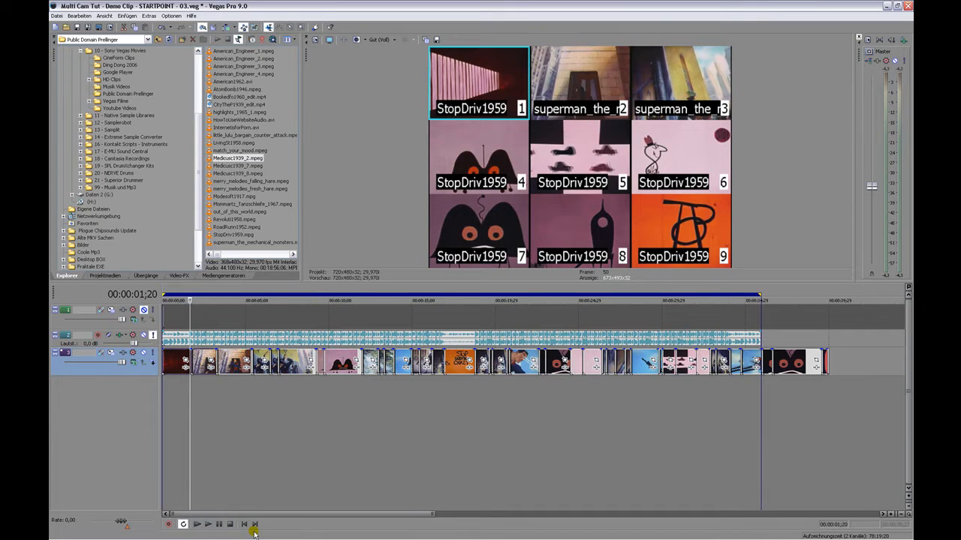
{"action": "mouse_move", "coordinate": [270, 450]}
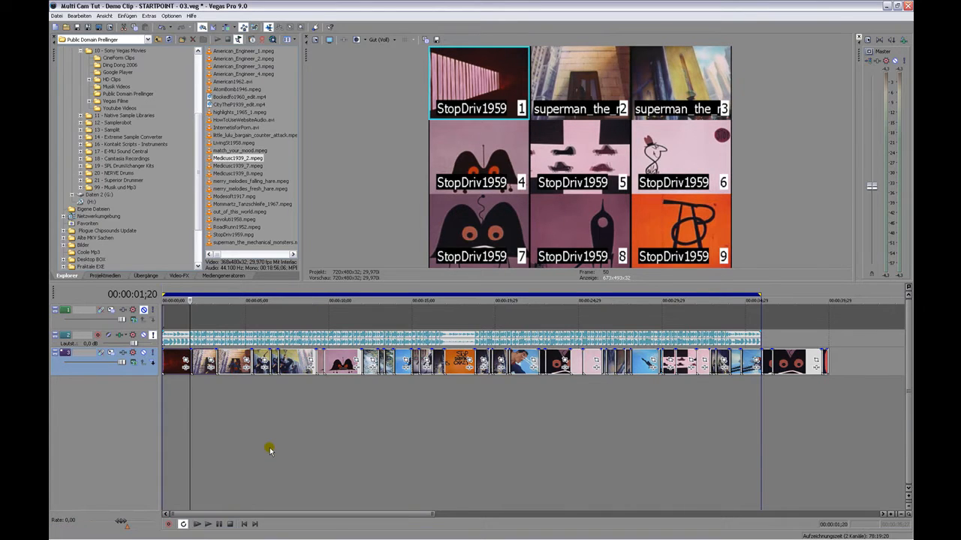
{"action": "mouse_move", "coordinate": [489, 319]}
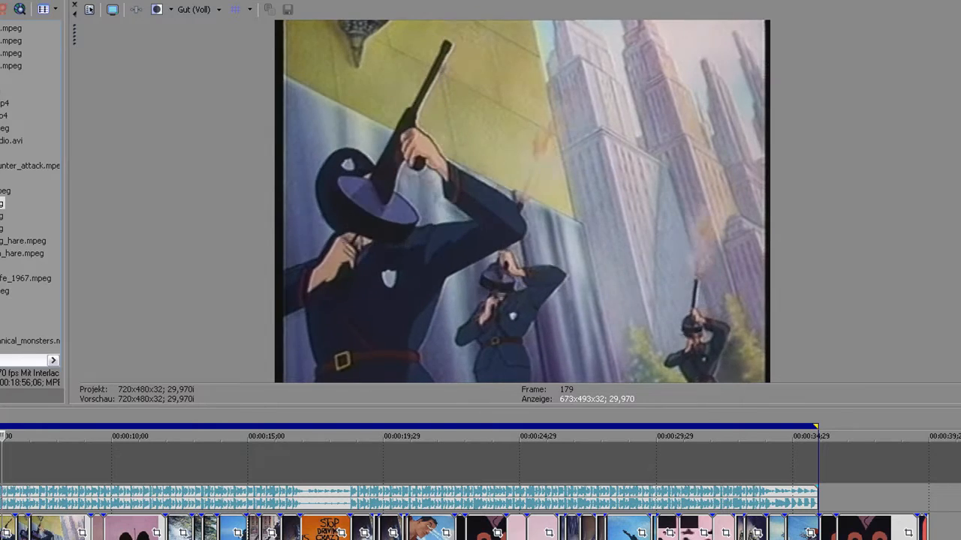
Play the full-frame cut from an earlier point, then a middle and a later point on the ruler.
{"action": "left_click", "coordinate": [54, 452]}
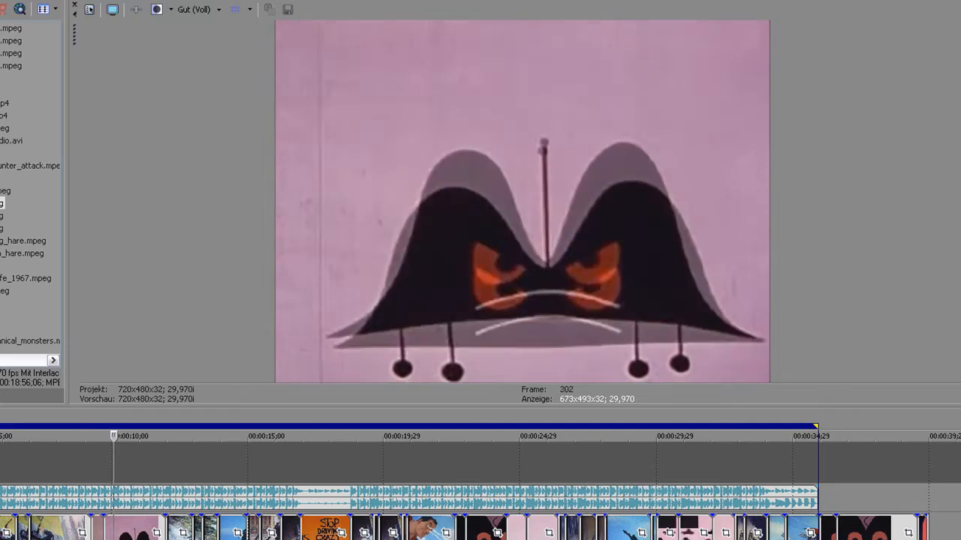
{"action": "left_click", "coordinate": [169, 436]}
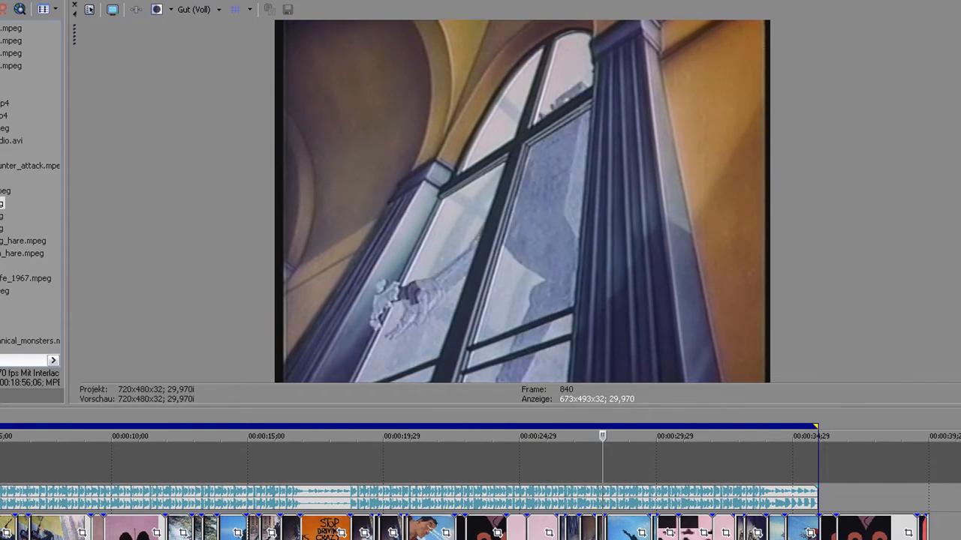
{"action": "left_click", "coordinate": [639, 435]}
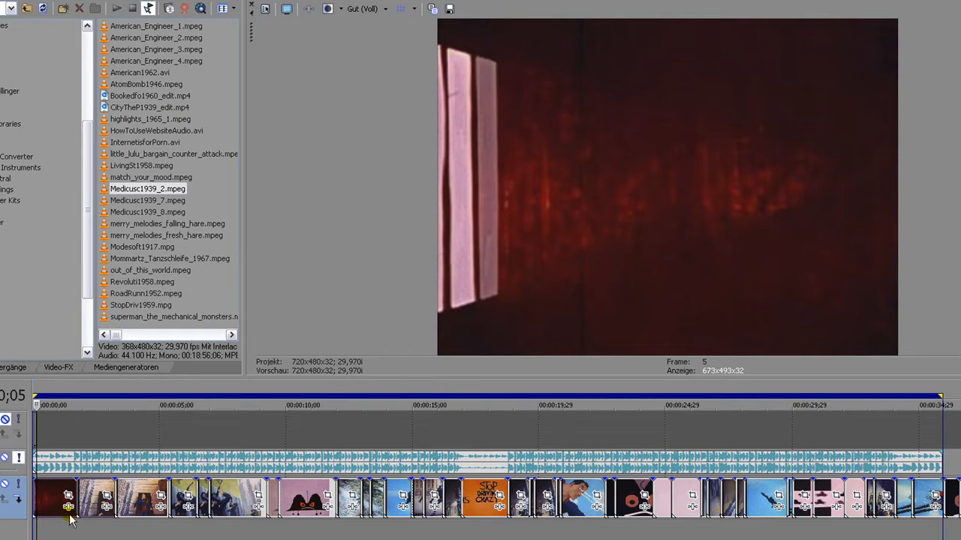
{"action": "mouse_move", "coordinate": [127, 379]}
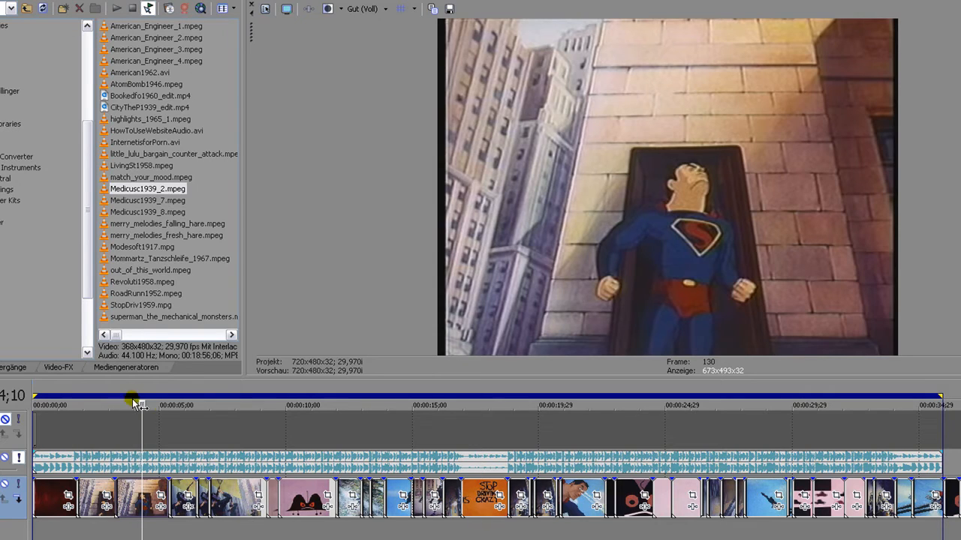
{"action": "left_click_drag", "start_coordinate": [134, 402], "coordinate": [160, 405]}
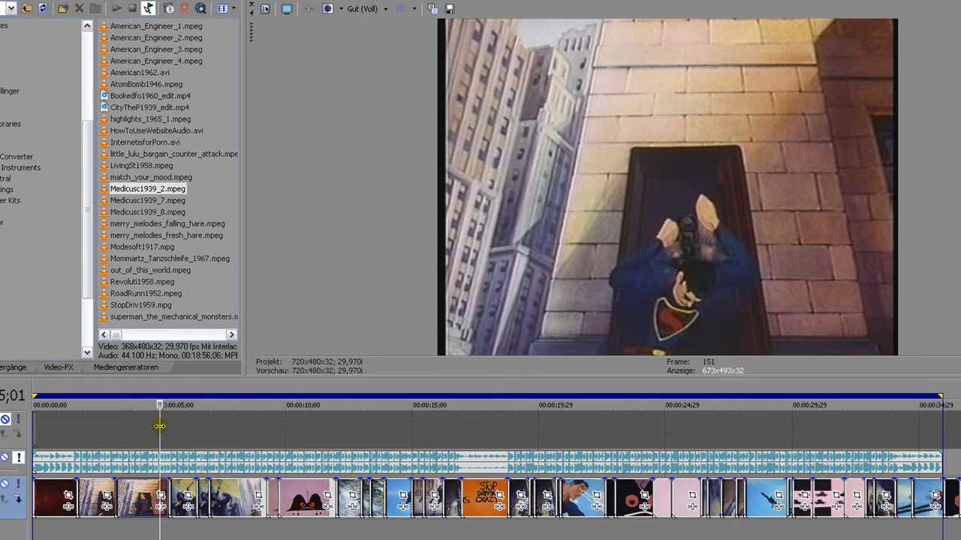